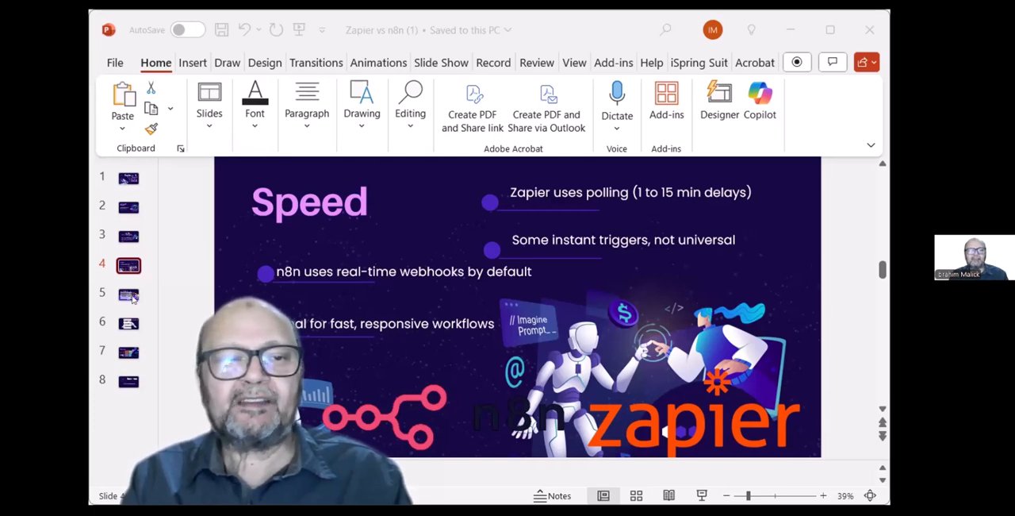
- Switch from the Speed slide to the fifth slide of the Zapier vs n8n deck
click(129, 294)
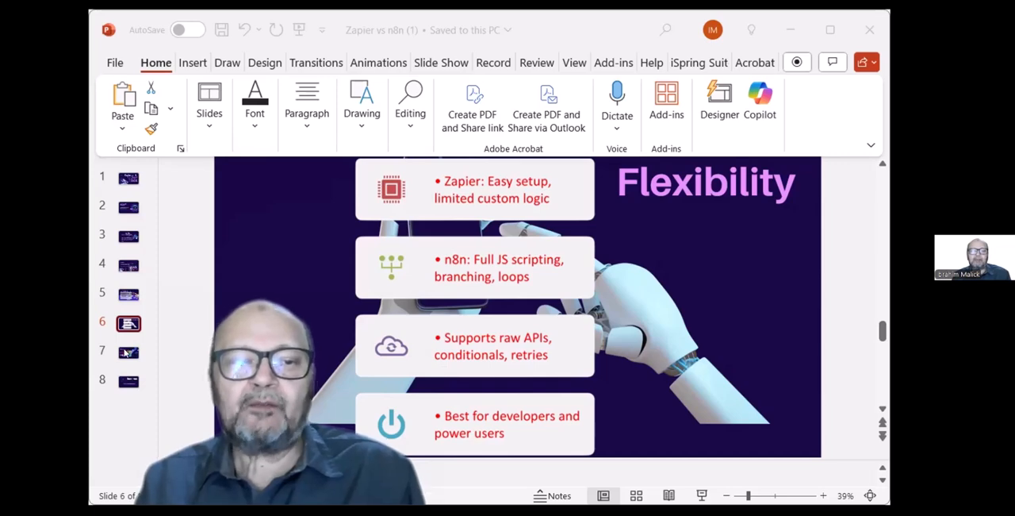
- Switch from the Flexibility slide to slide 7, the Summary comparing both tools
click(129, 352)
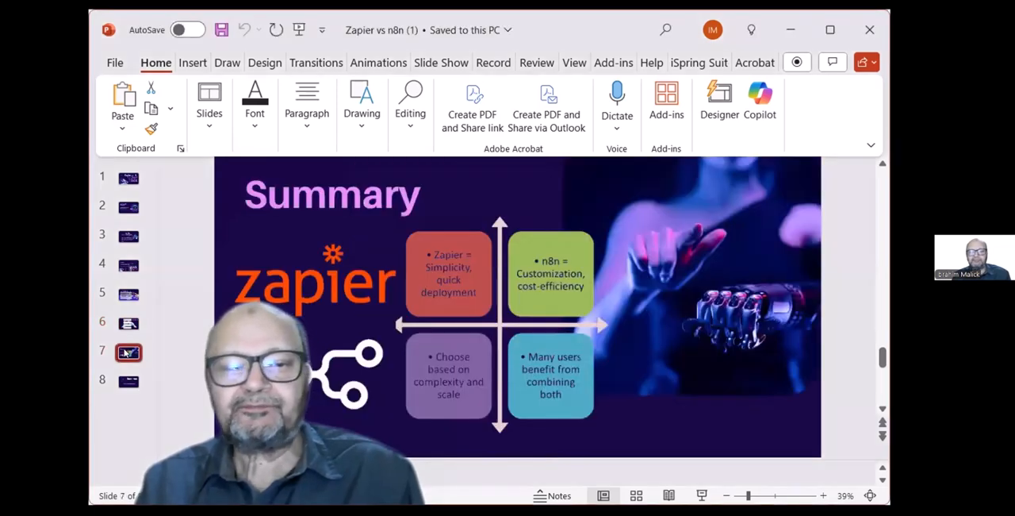